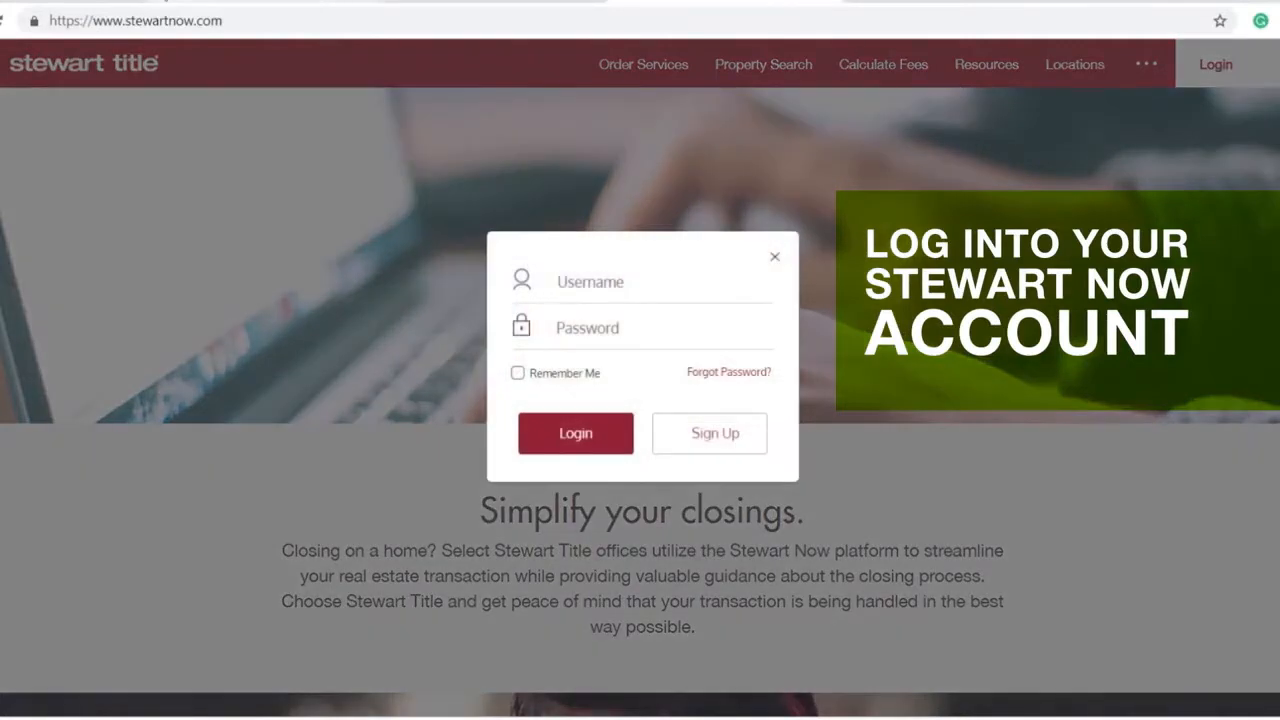
Sign in to Stewart Now and reveal the 'opened an order' entry in the dashboard feed
click(576, 432)
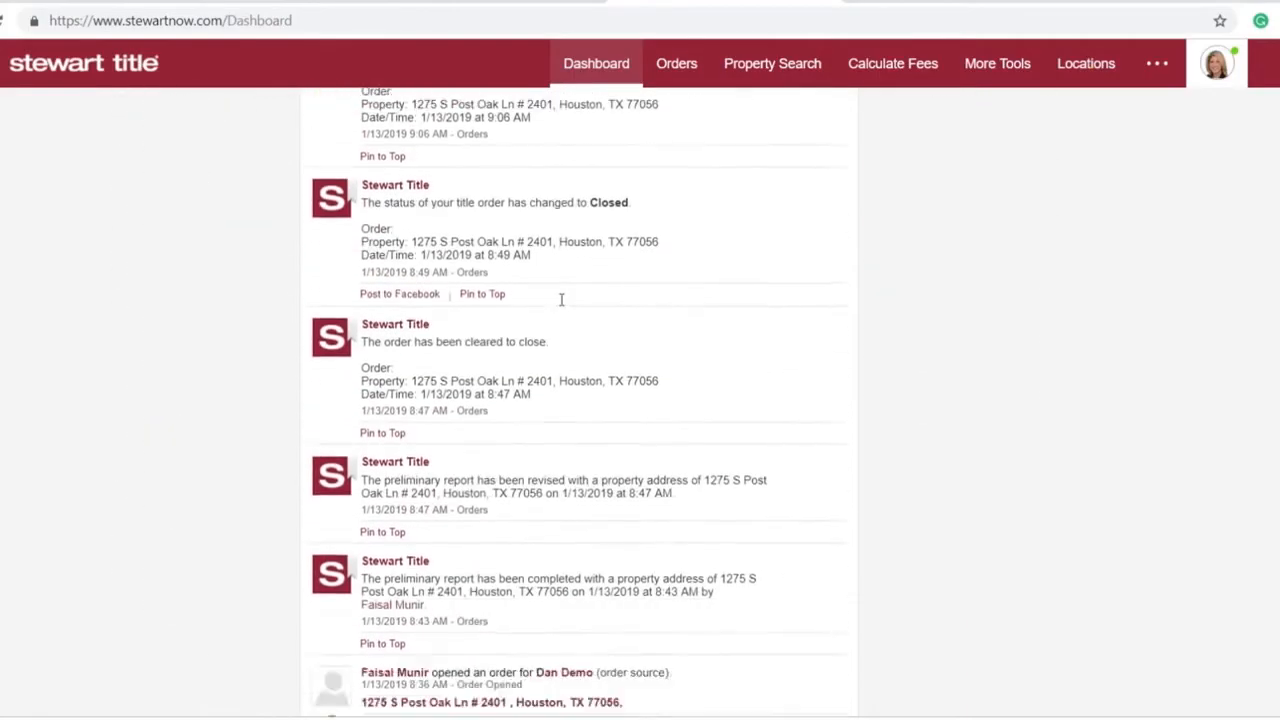
scroll(down, 3)
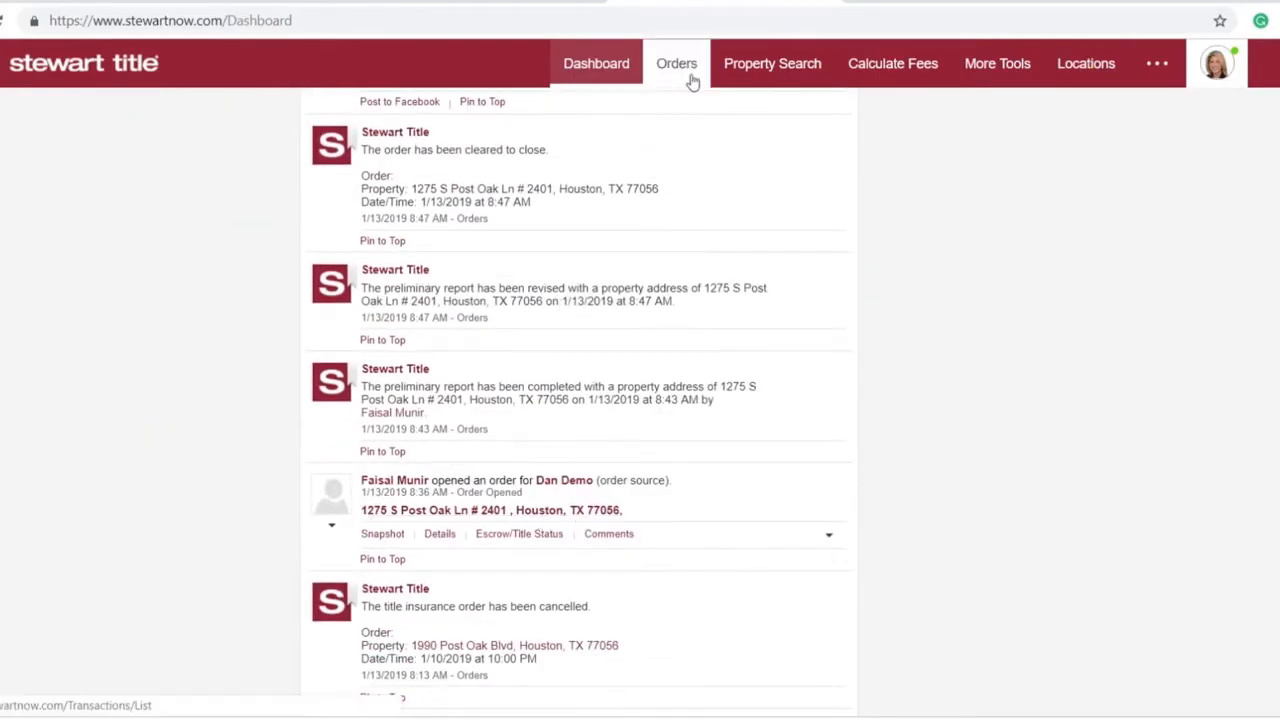
mouse_move(676, 84)
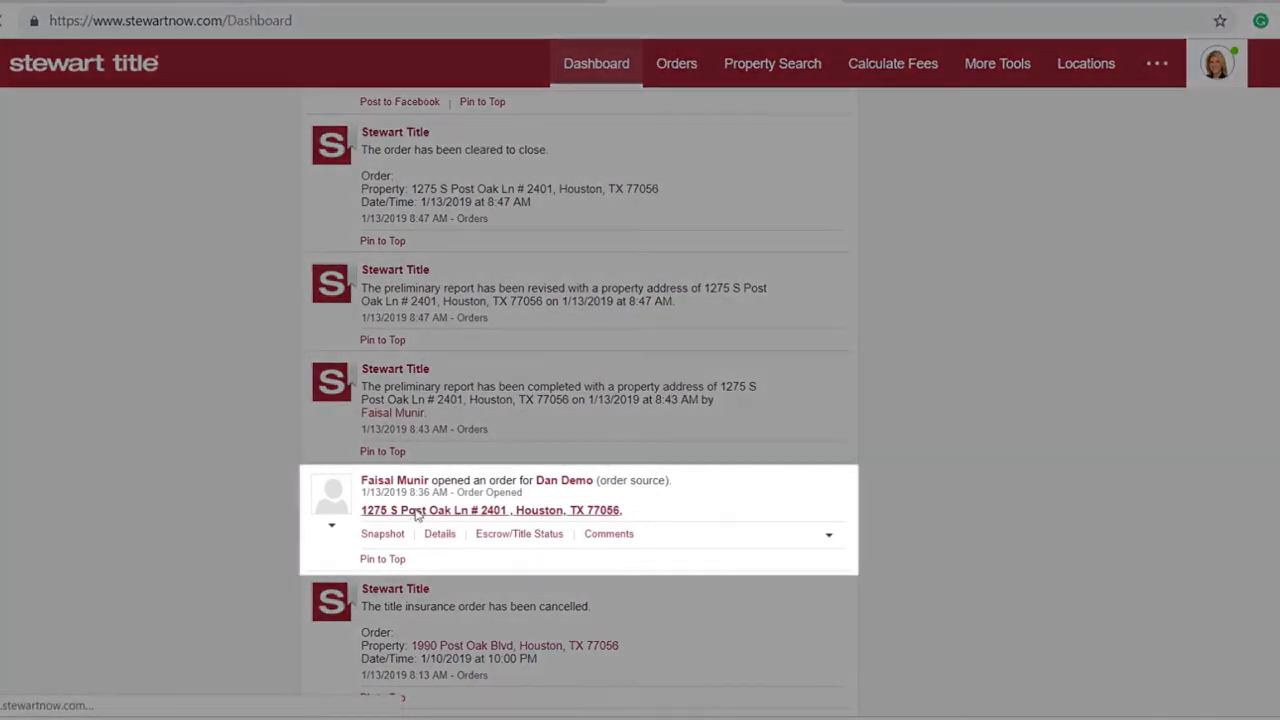
click(492, 510)
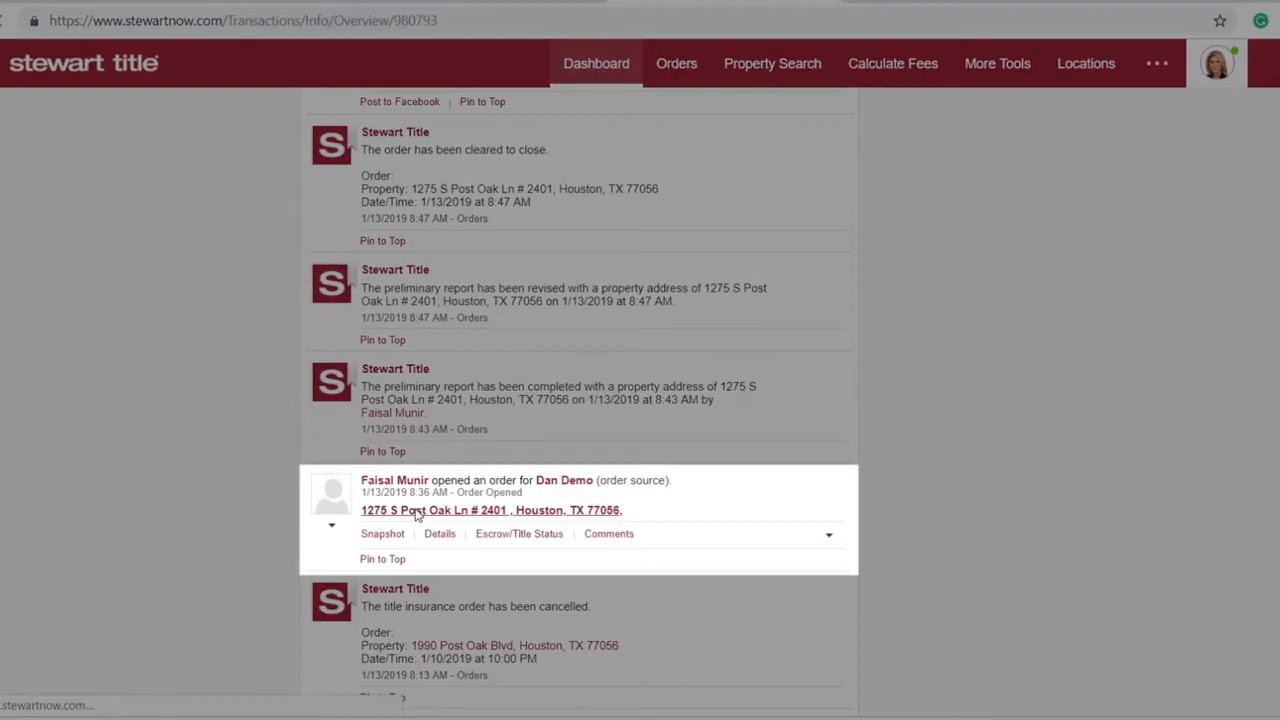
click(492, 510)
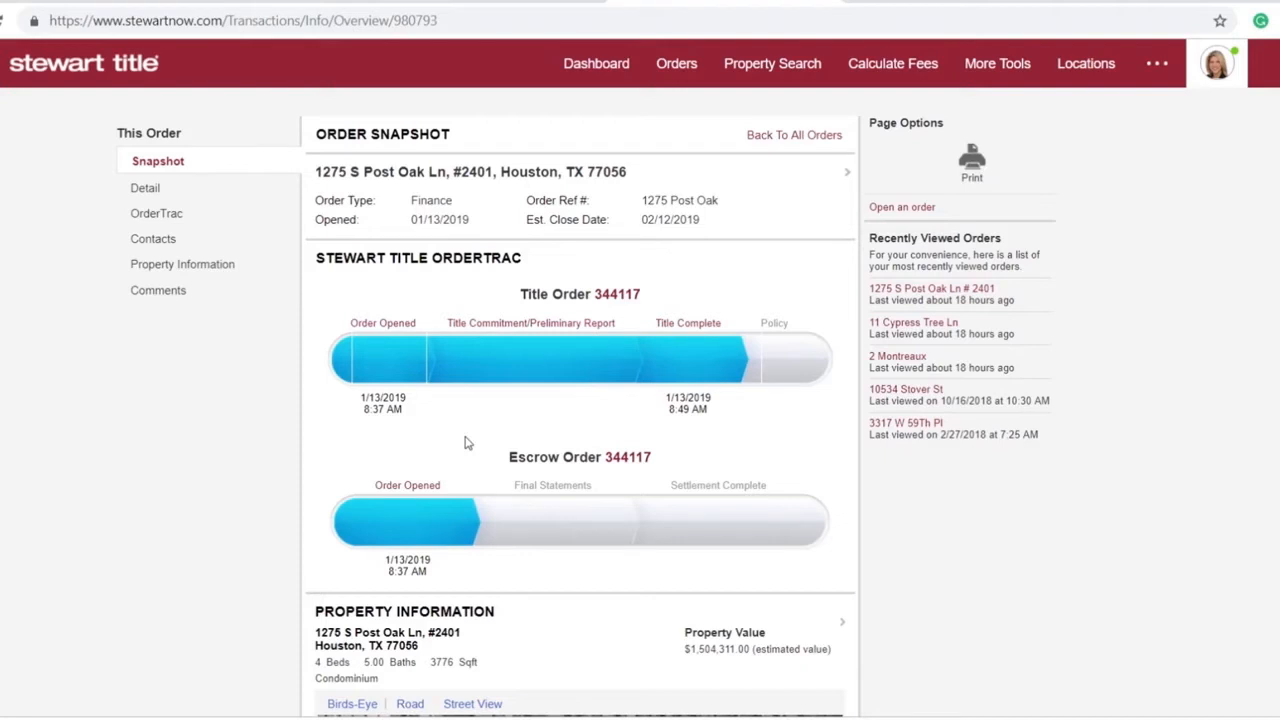
mouse_move(370, 284)
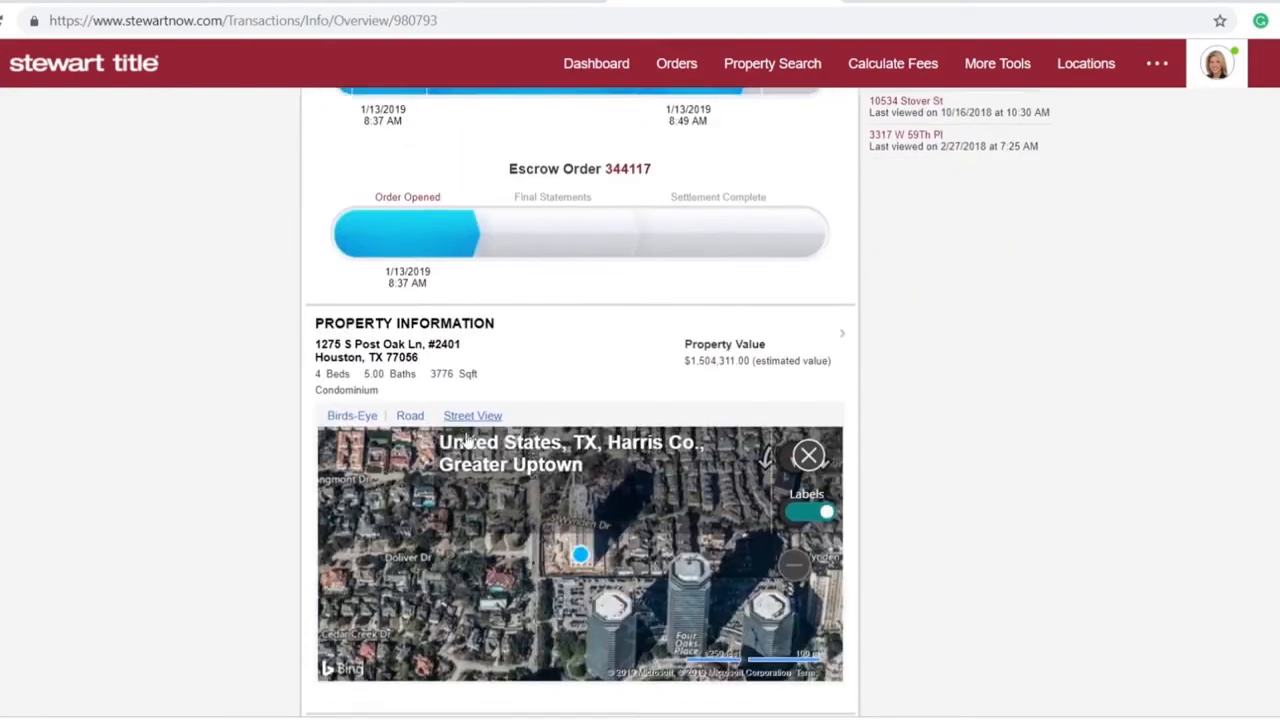
scroll(down, 3)
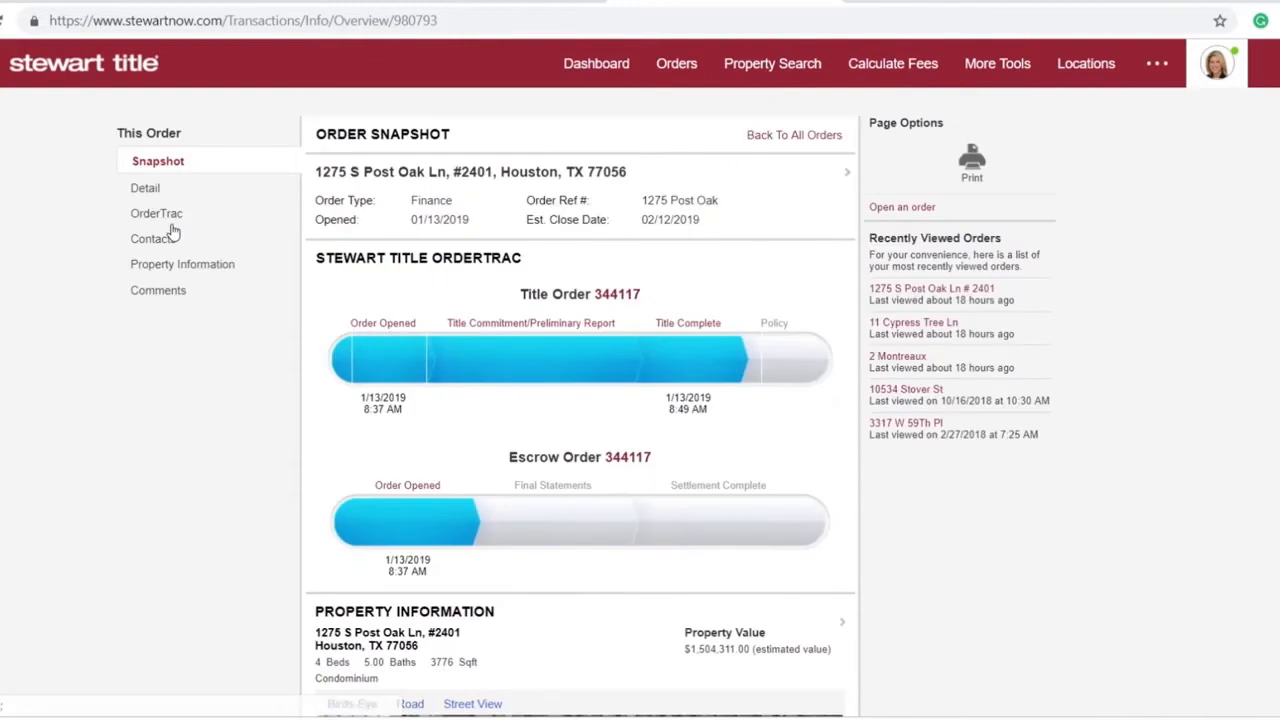
Show the order's OrderTrac view with title progress and the Status & Documents list
click(156, 212)
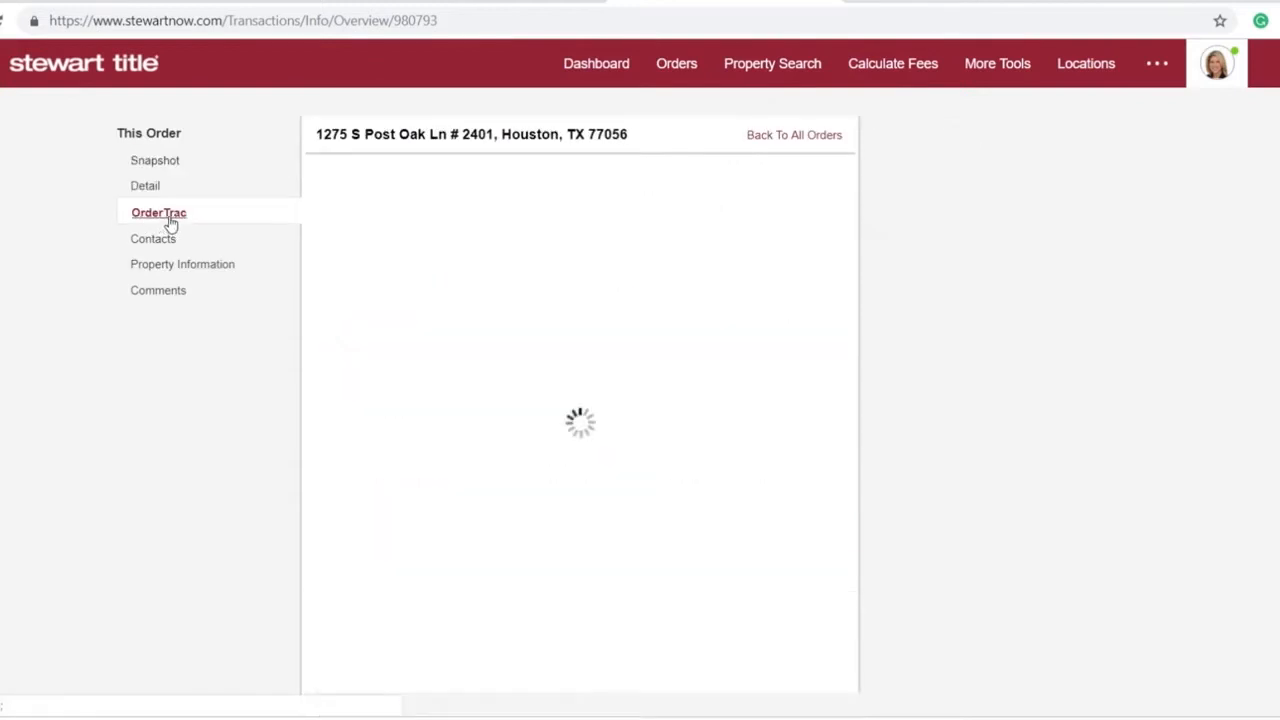
click(158, 212)
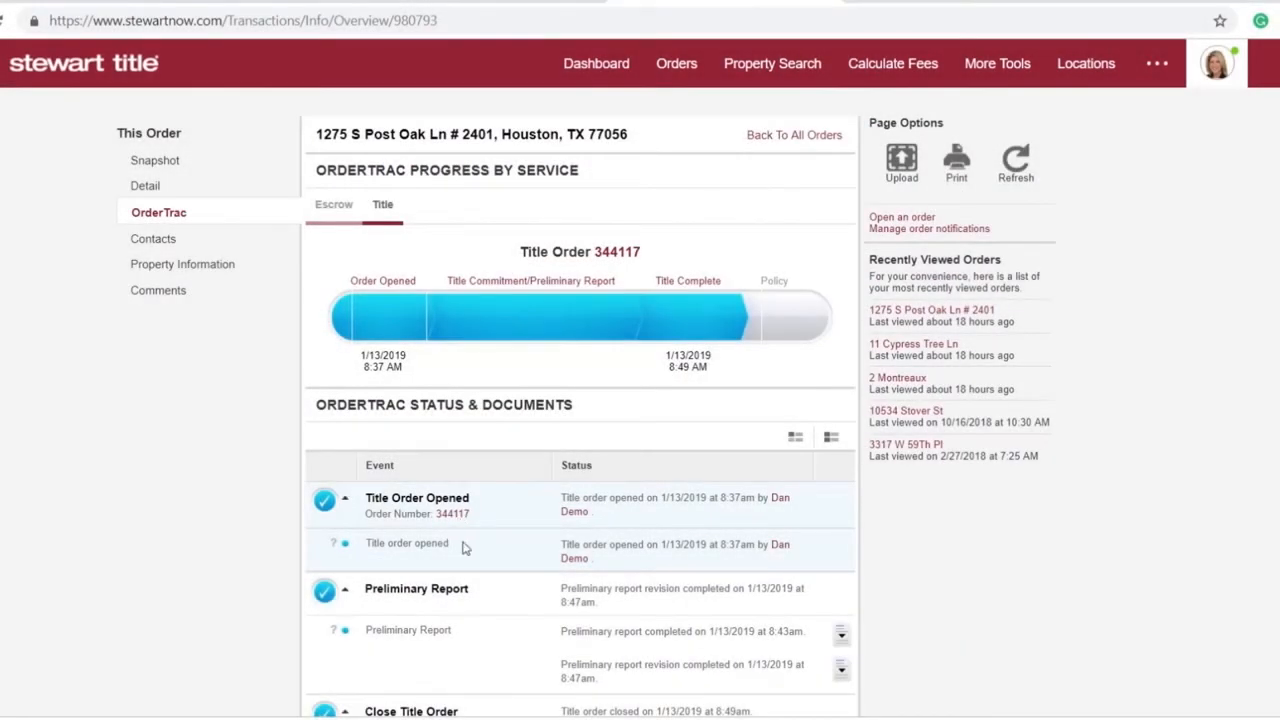
scroll(down, 3)
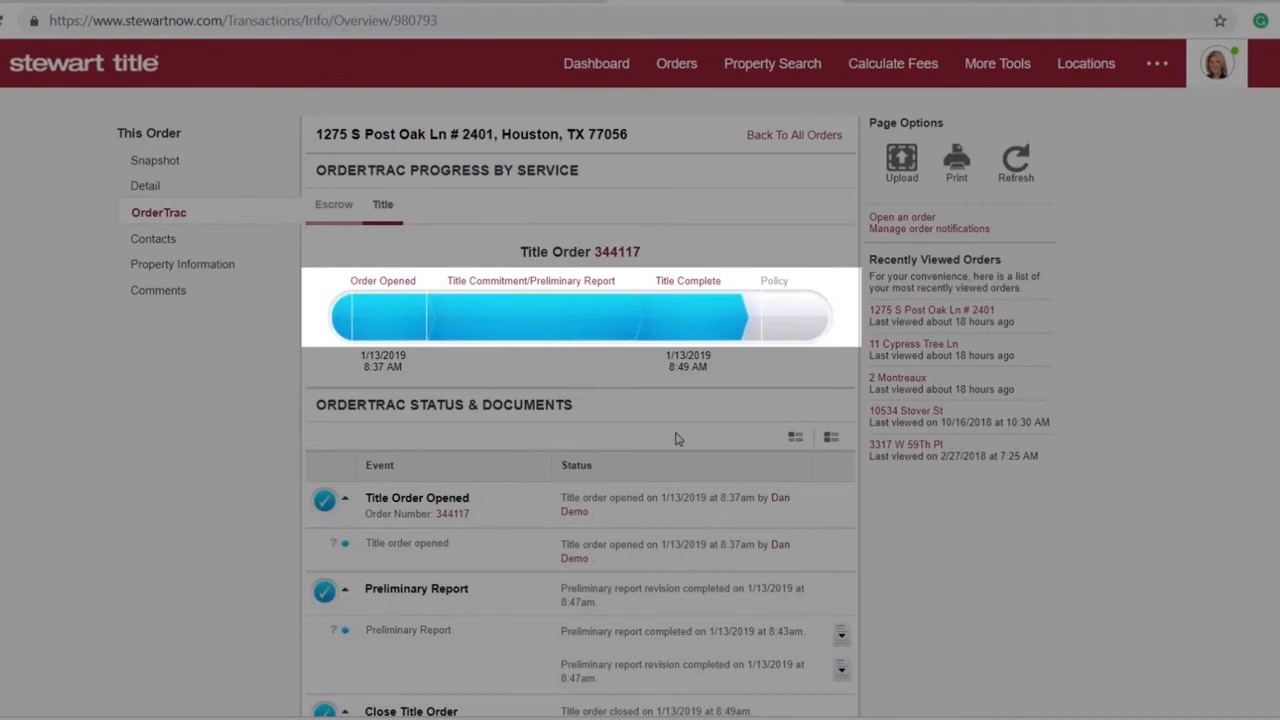
Go to the profile Settings page listing per-document Email and Attachment notification toggles
click(1216, 62)
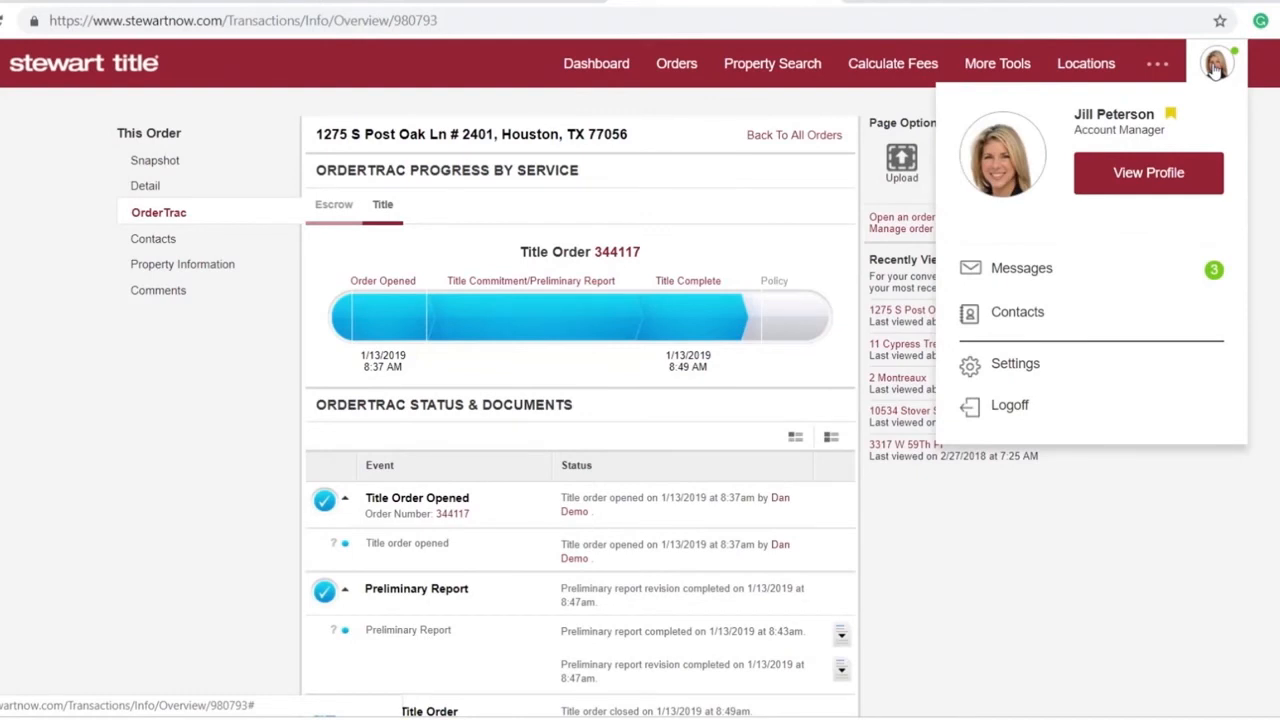
click(1016, 364)
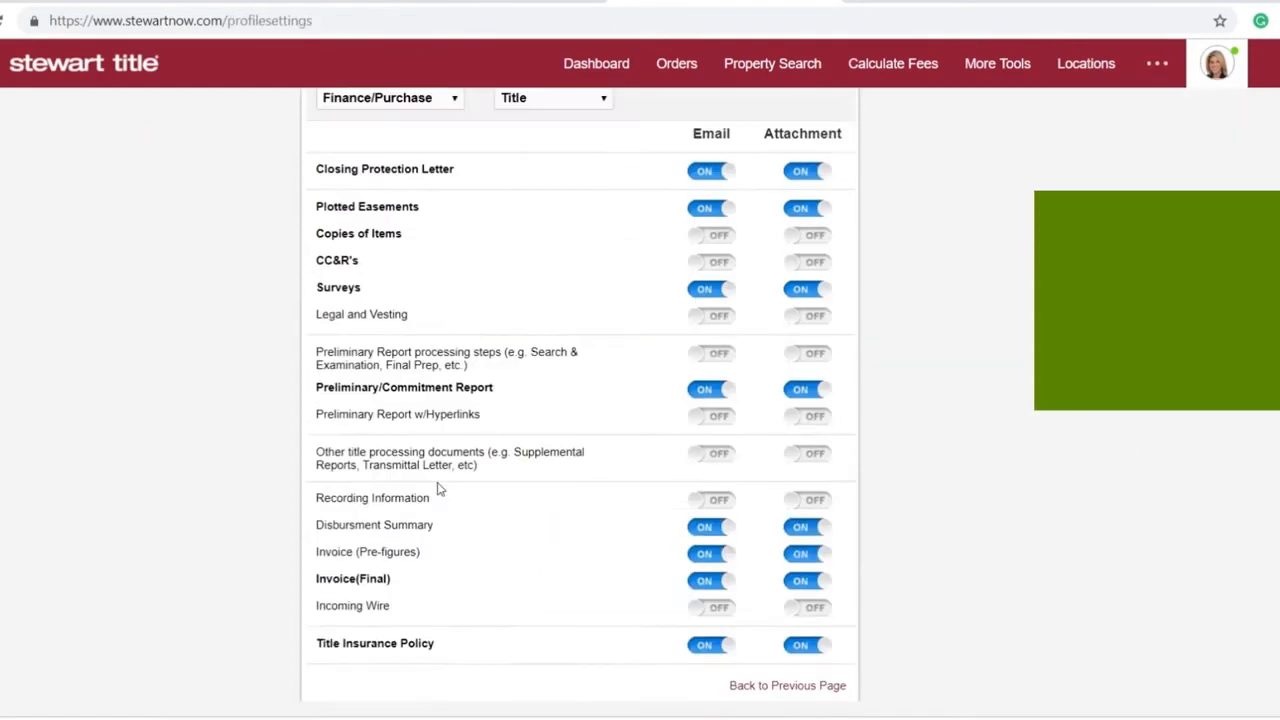